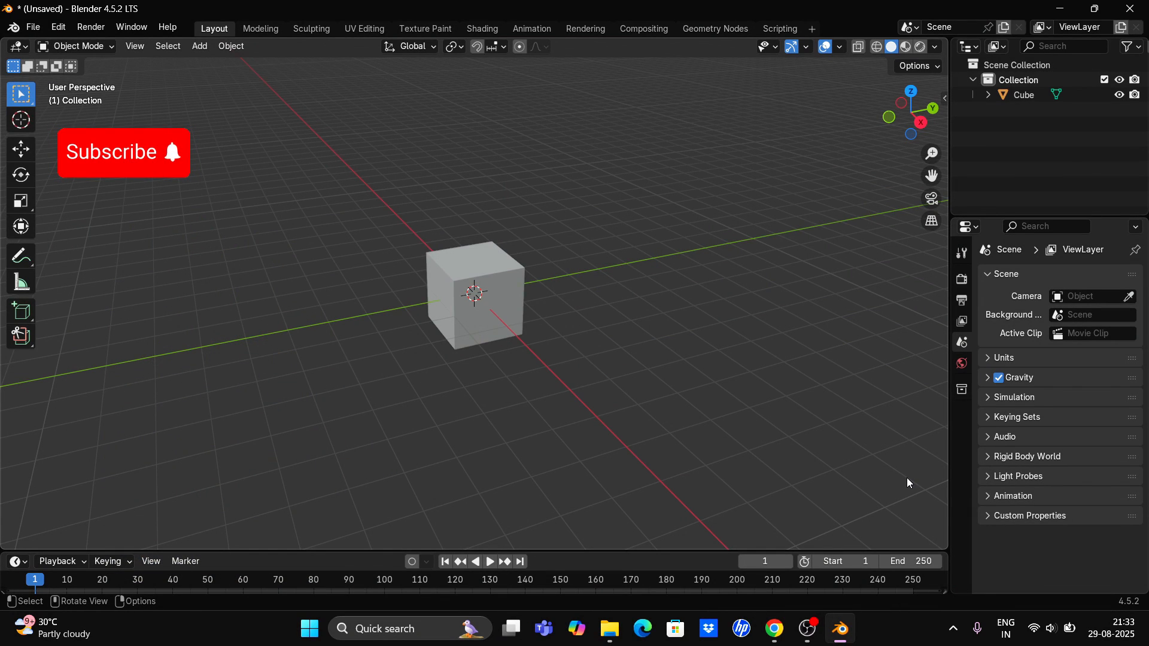
Select the cube and make its material a blue Emission shader with strength 20.
left_click(474, 293)
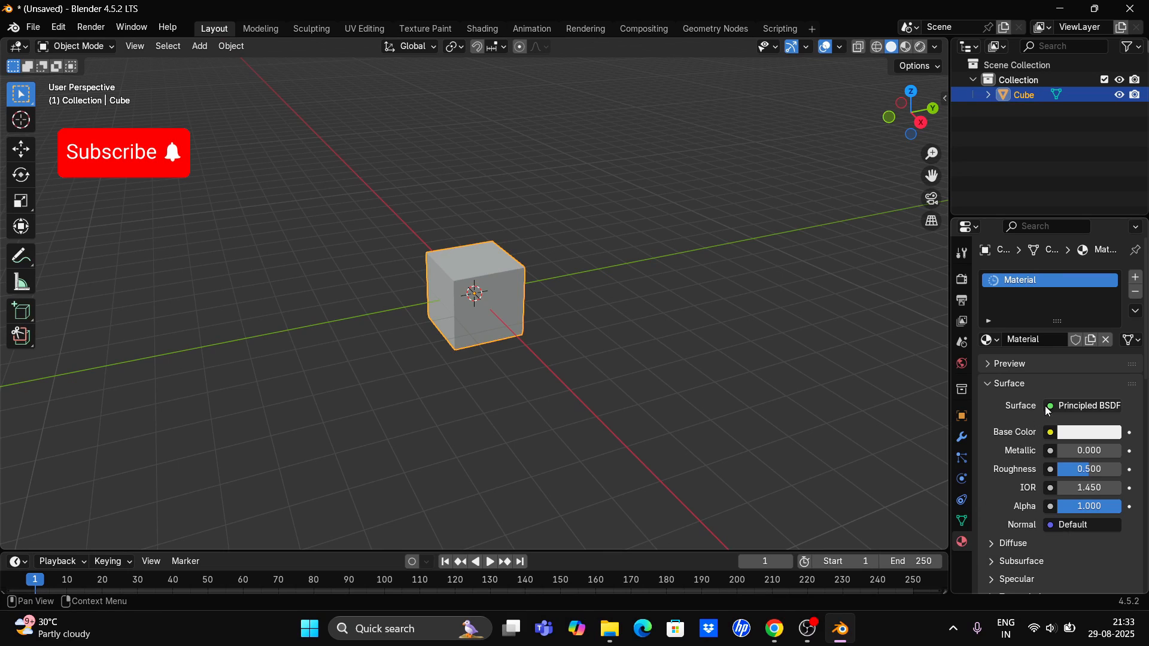
left_click(1087, 405)
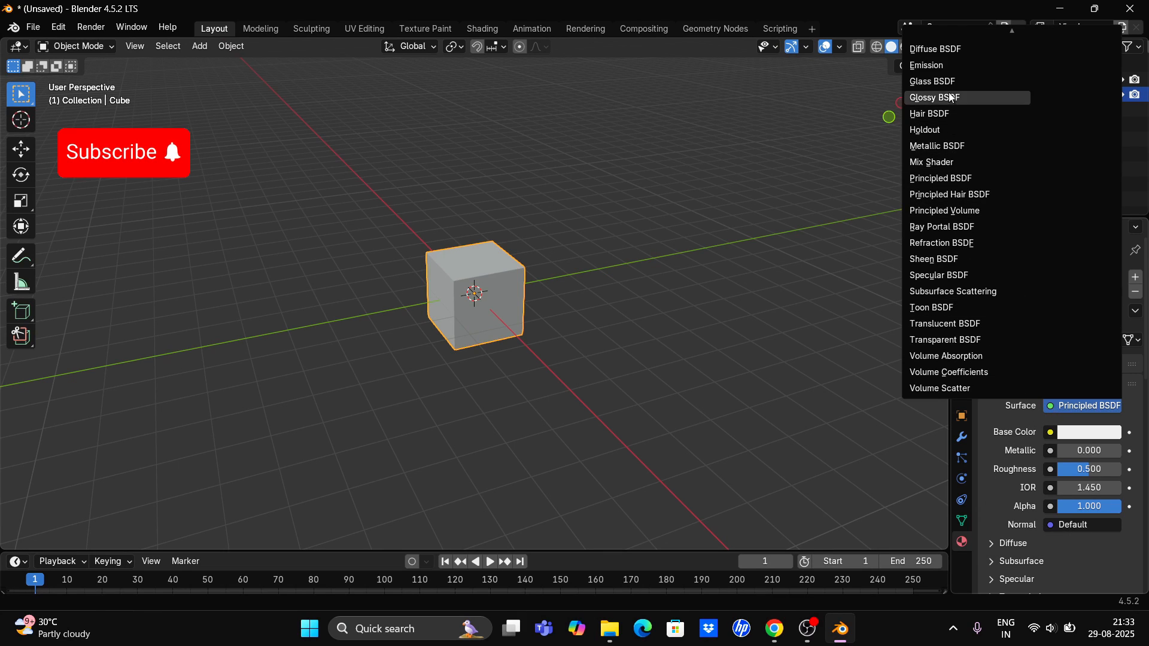
left_click(926, 65)
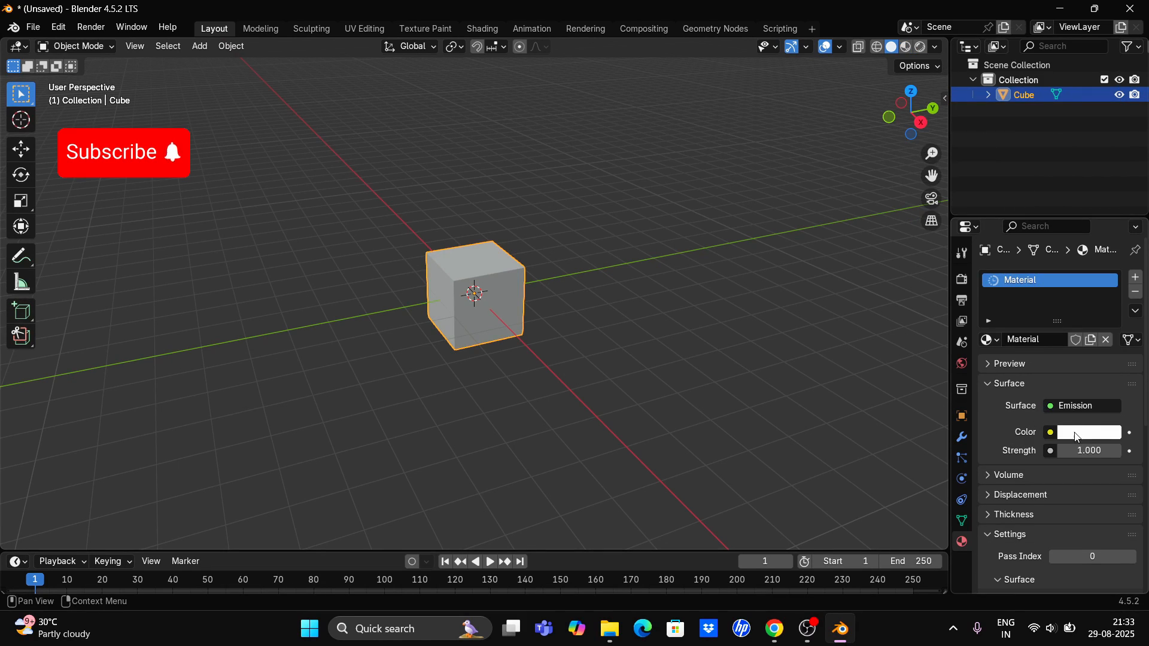
left_click(1089, 431)
type("20.000")
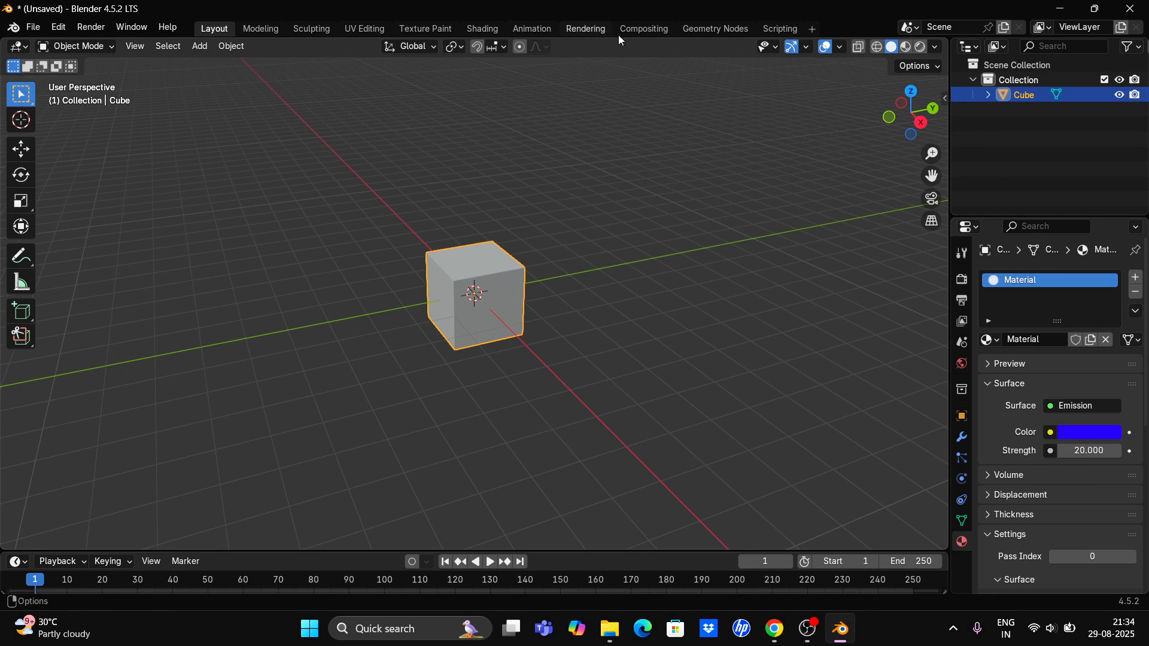
Enable compositing nodes in the Compositing workspace, showing Render Layers linked to Composite and Viewer.
left_click(641, 29)
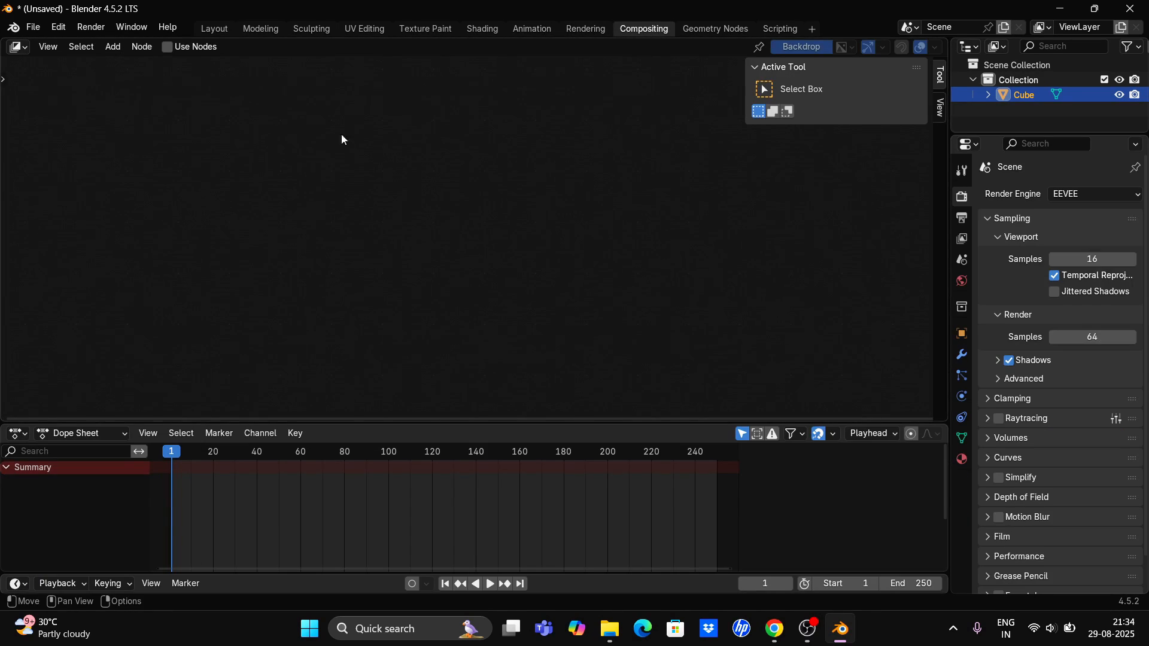
left_click(167, 46)
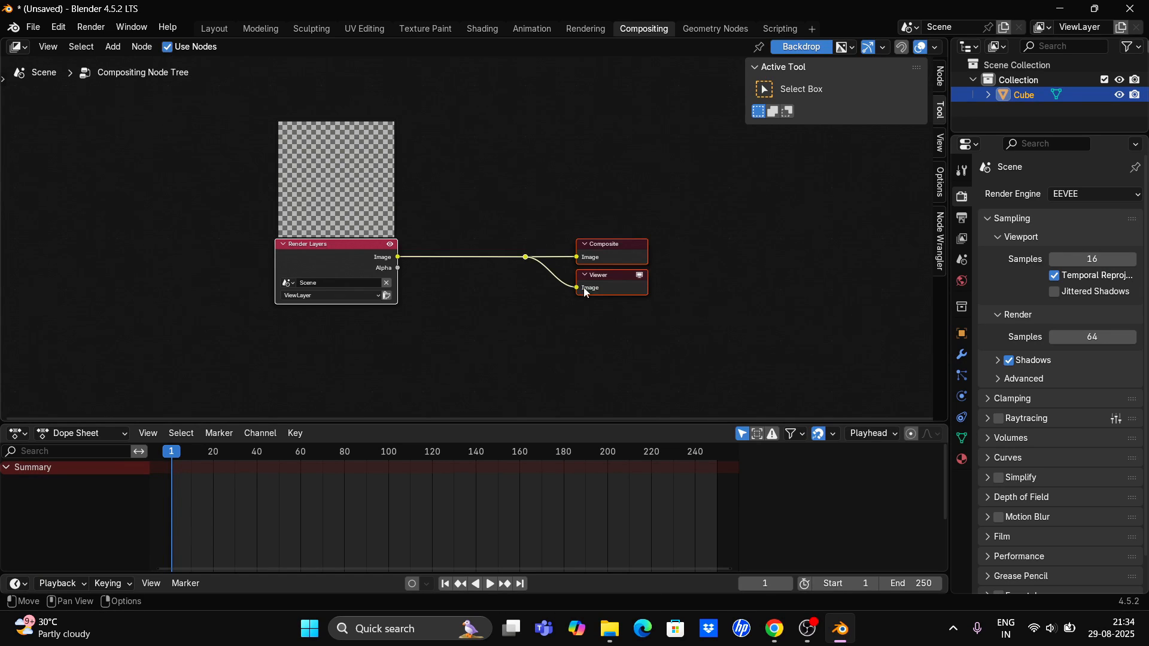
mouse_move(615, 291)
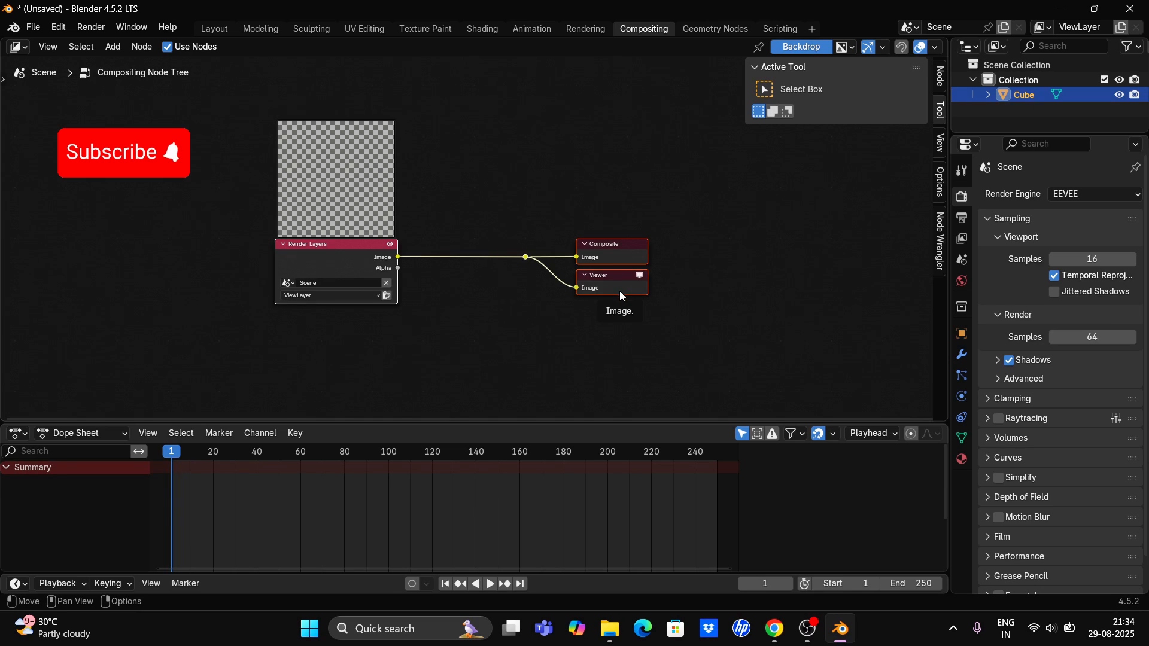
Add a Glare node between Render Layers and the Composite and Viewer outputs.
key("shift+a")
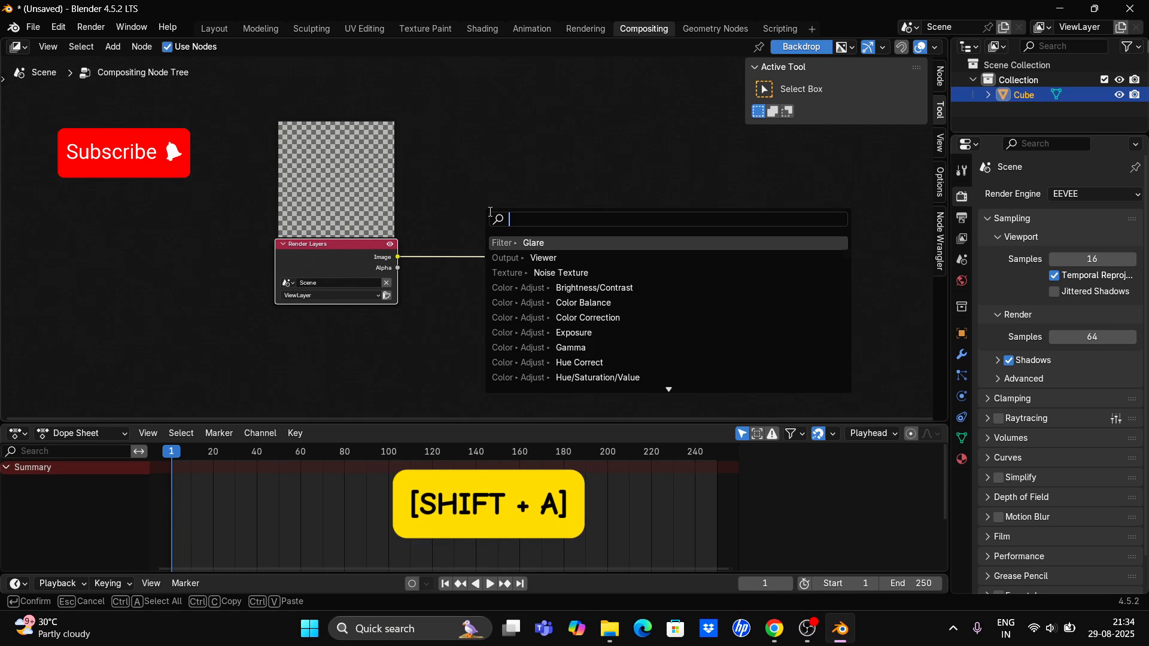
type("glare")
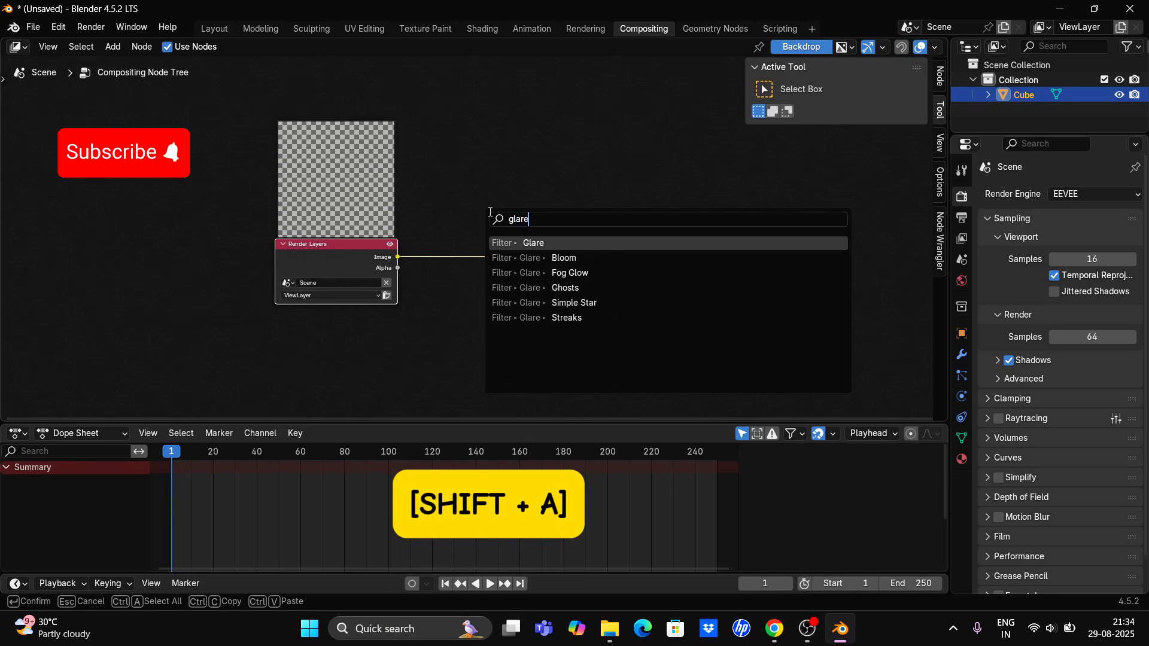
left_click(533, 242)
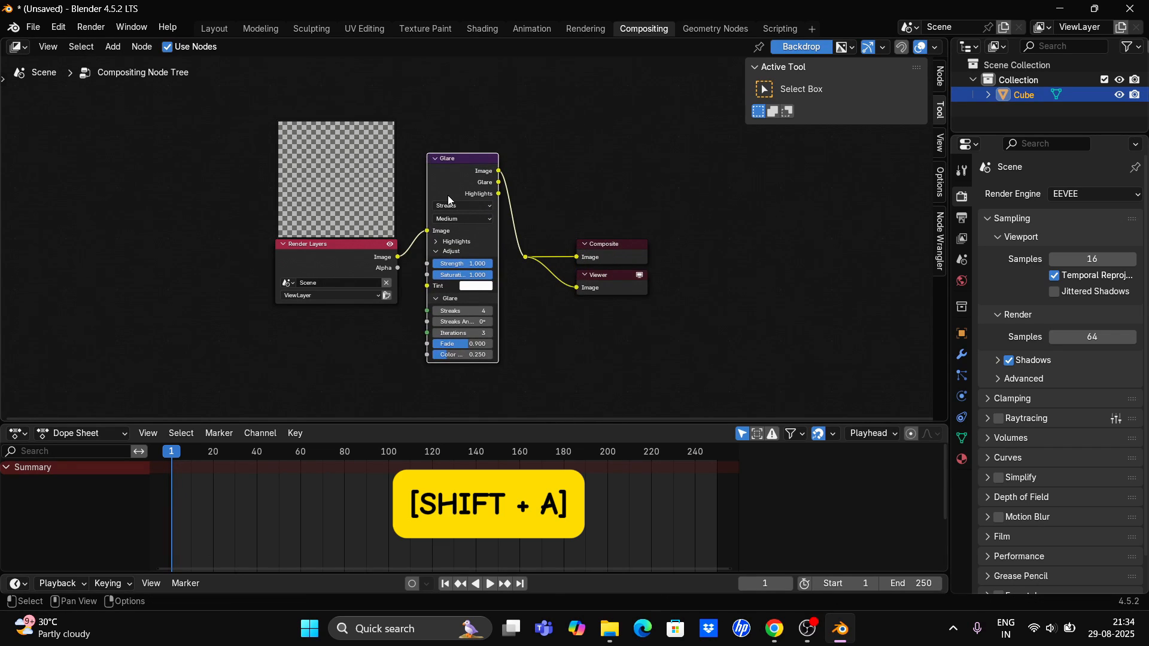
Set the Glare node's glare type to Bloom.
left_click(461, 205)
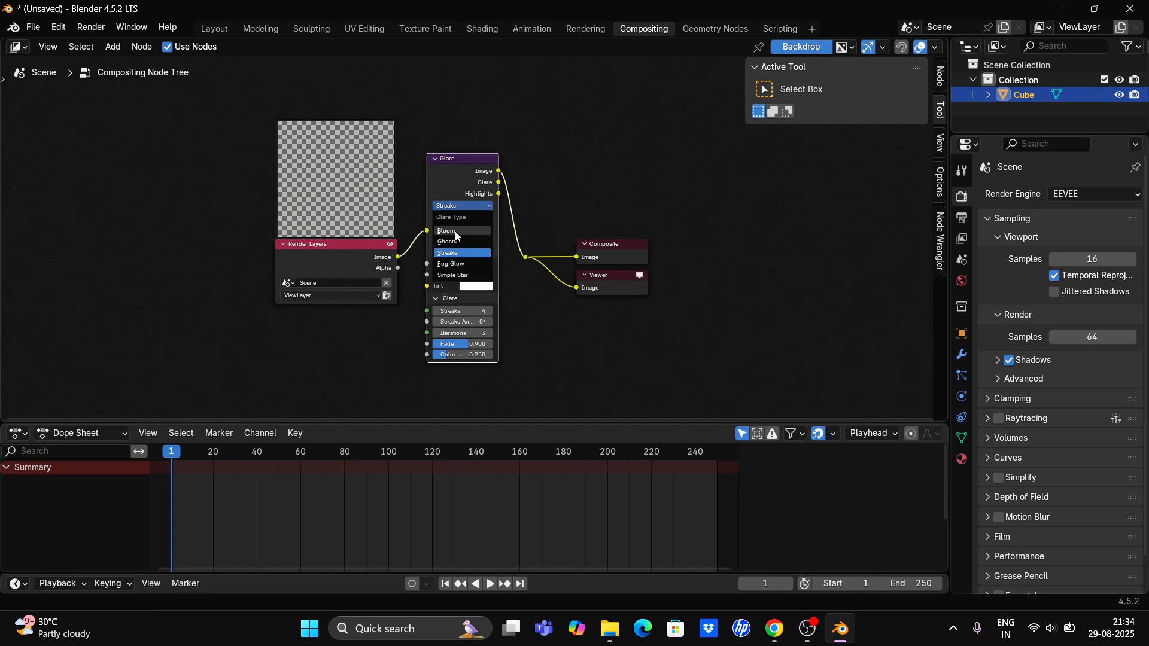
left_click(445, 230)
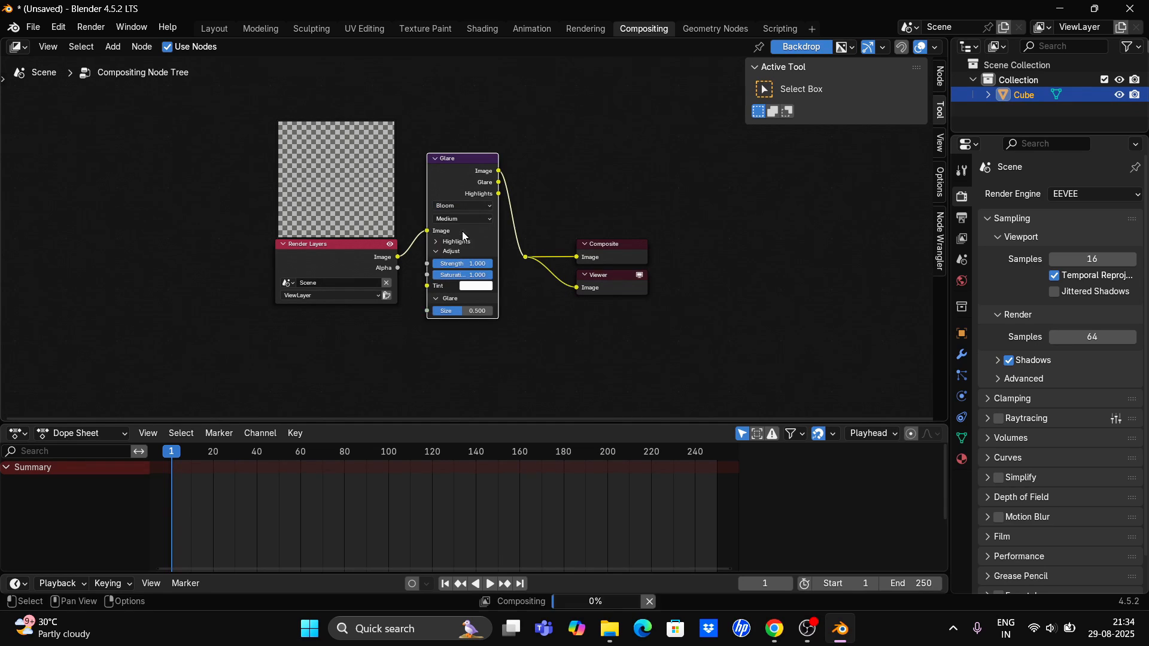
left_click(461, 205)
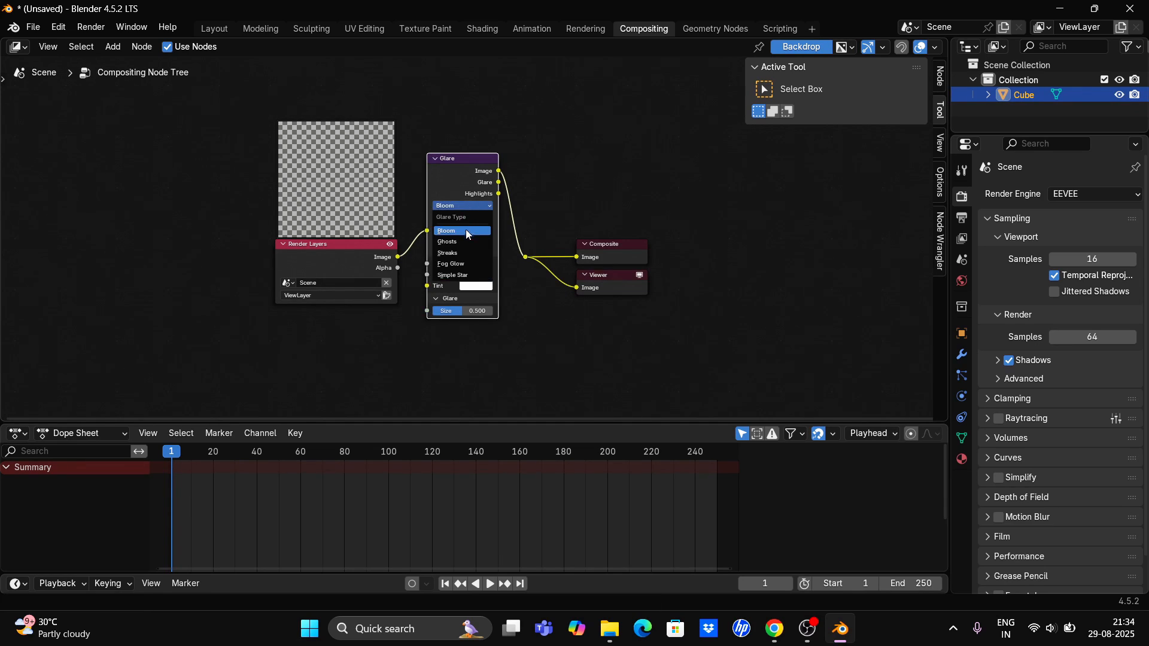
mouse_move(460, 252)
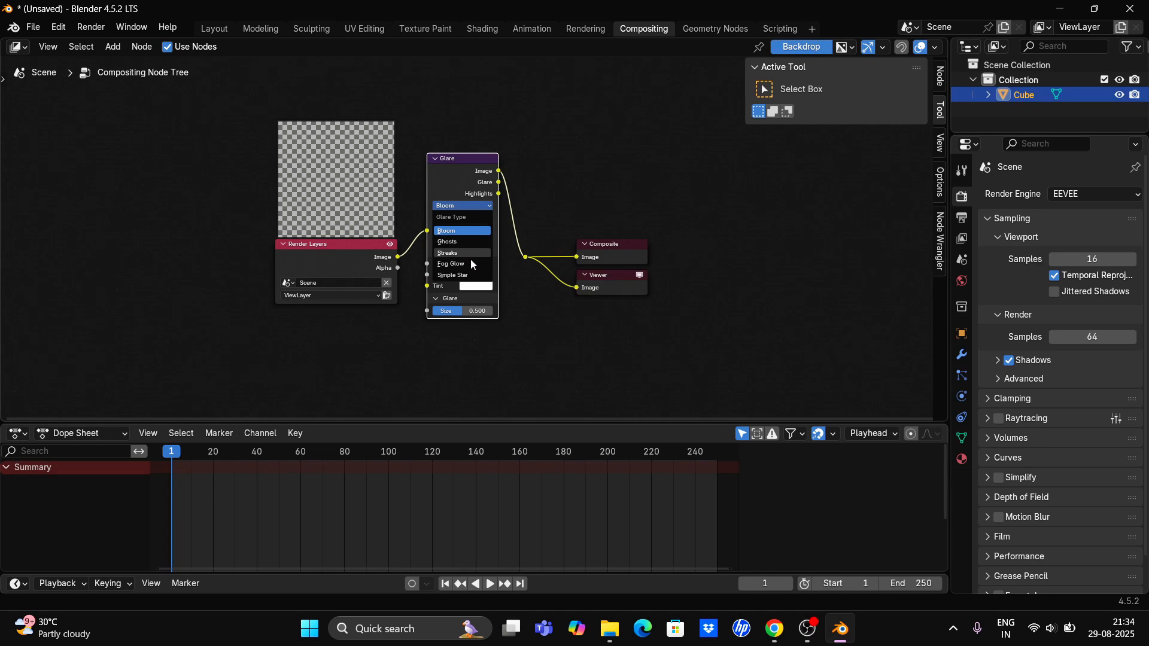
left_click(446, 230)
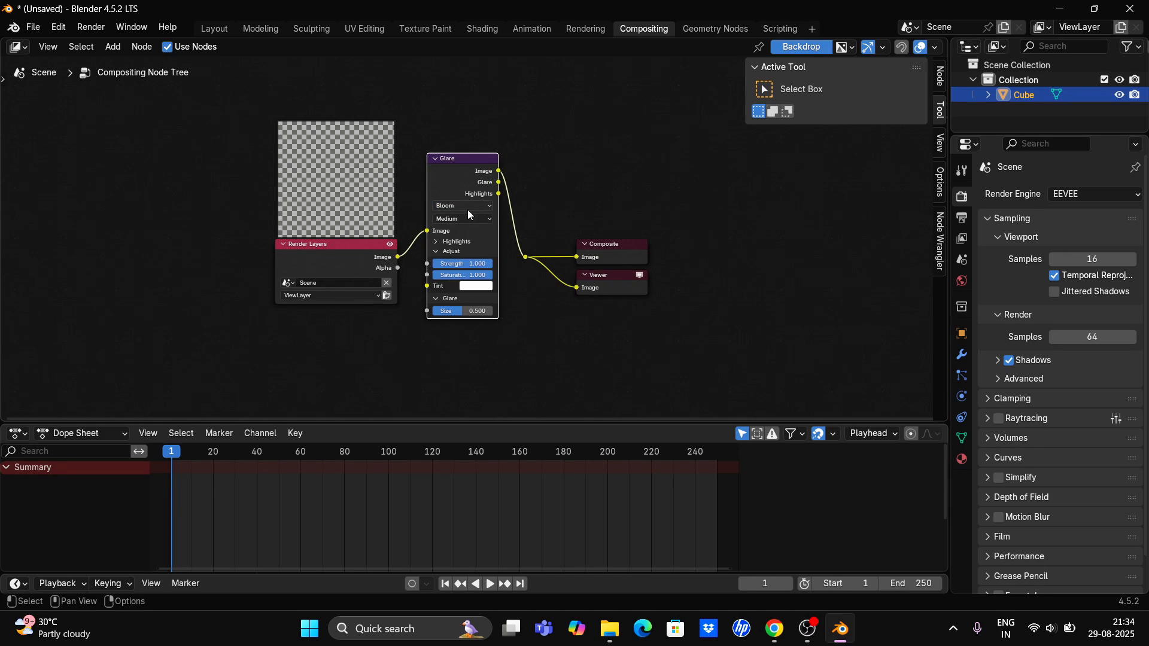
mouse_move(213, 28)
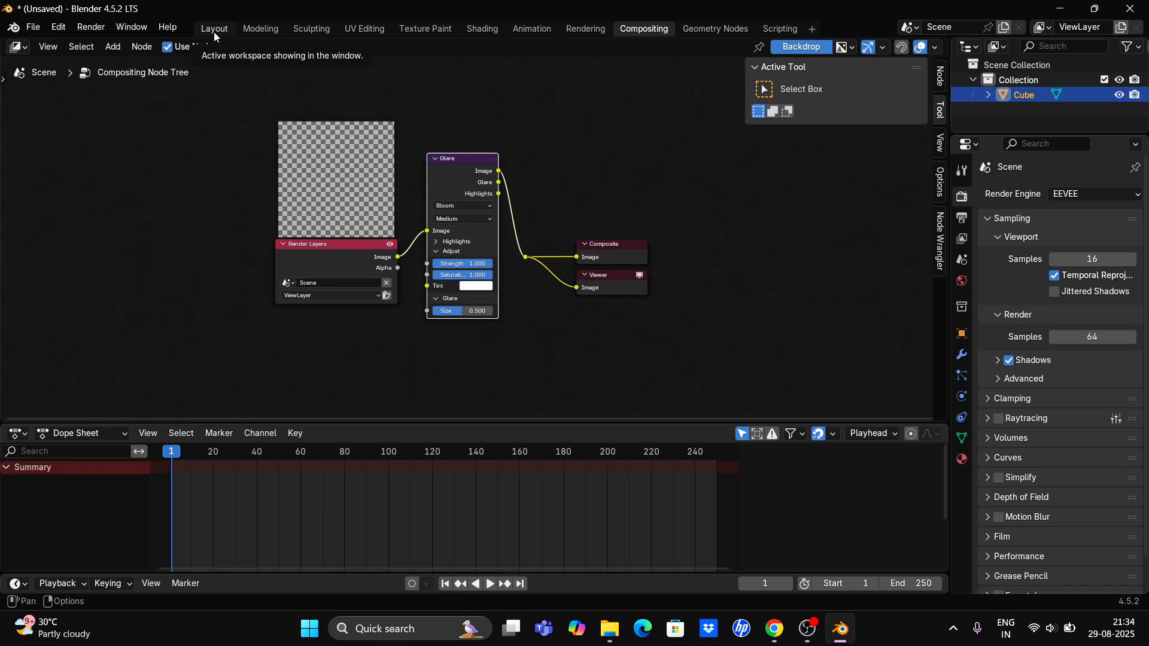
In Layout, switch the viewport to Rendered shading with the Compositor on, so the cube glows blue.
left_click(213, 28)
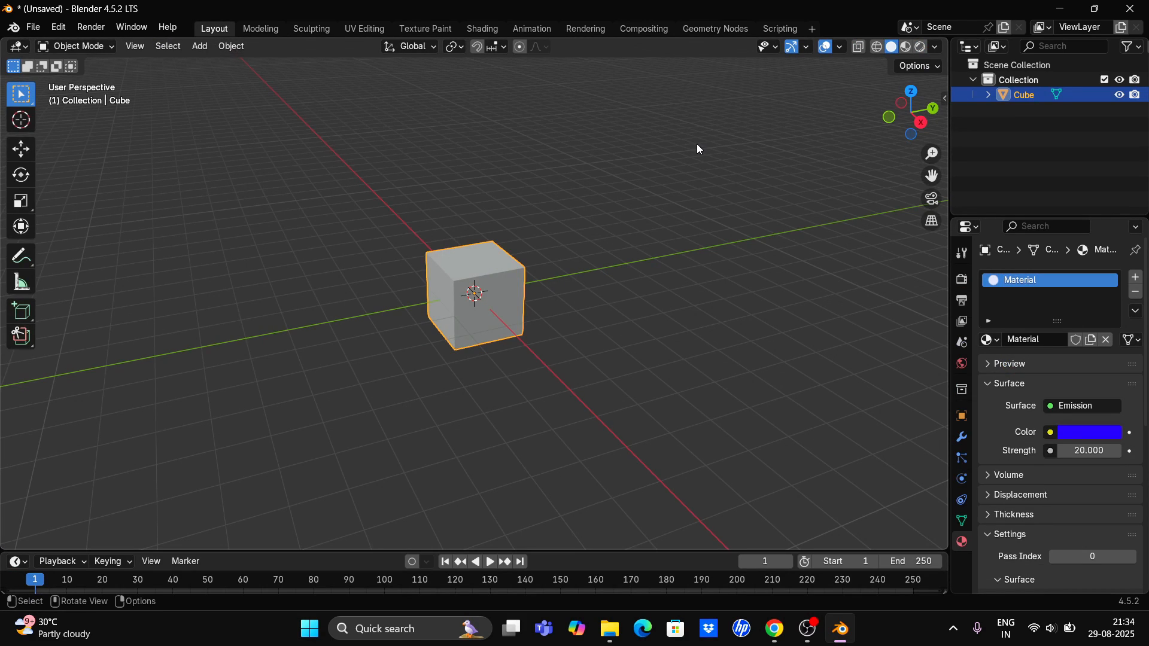
mouse_move(745, 153)
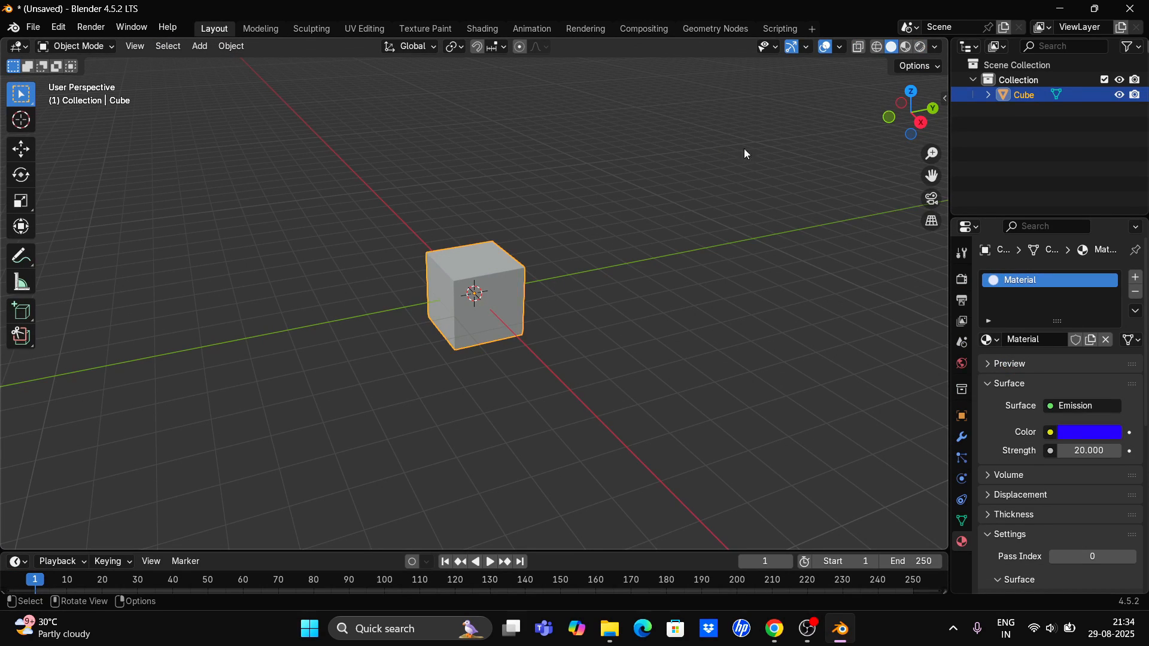
mouse_move(918, 46)
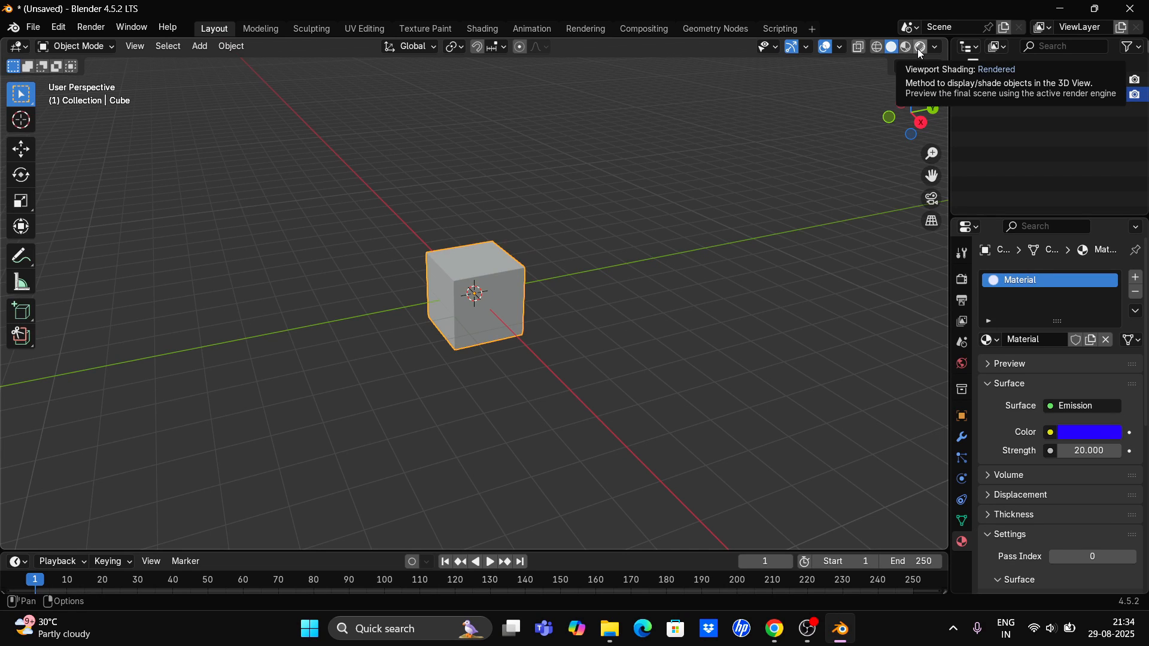
left_click(920, 46)
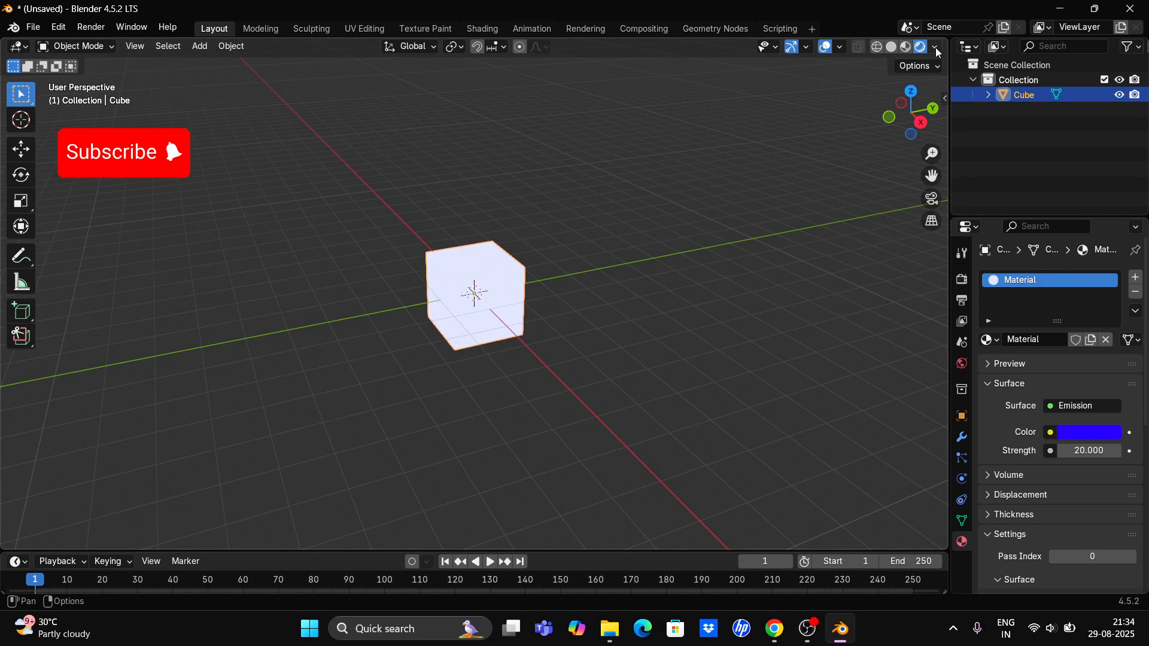
left_click(934, 47)
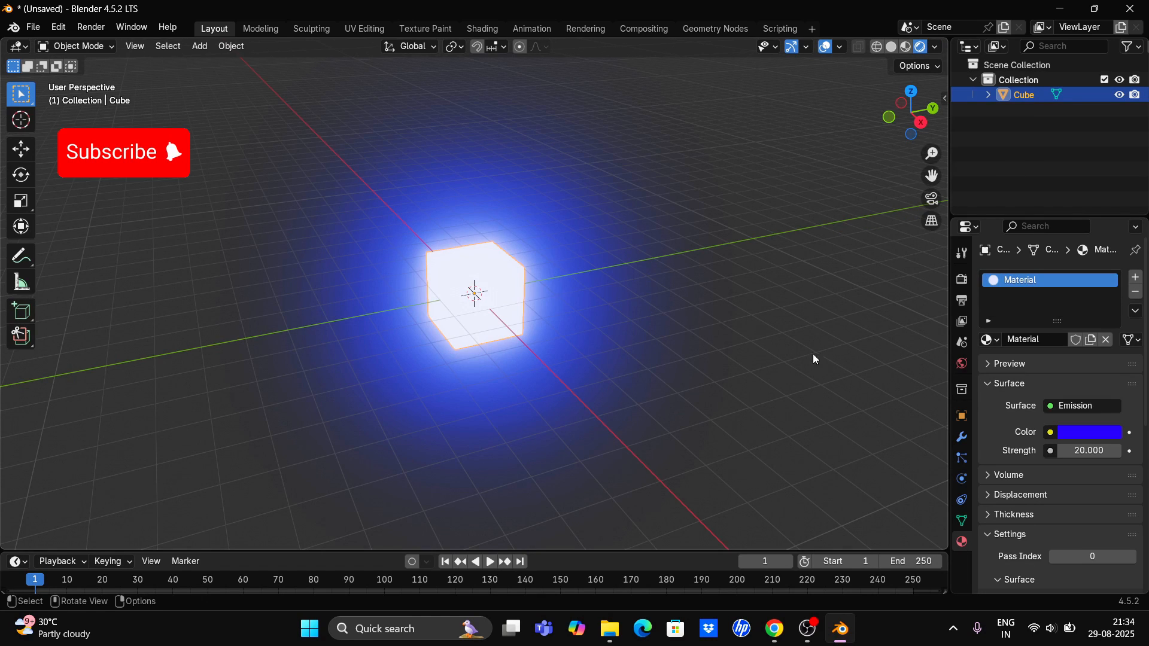
mouse_move(707, 306)
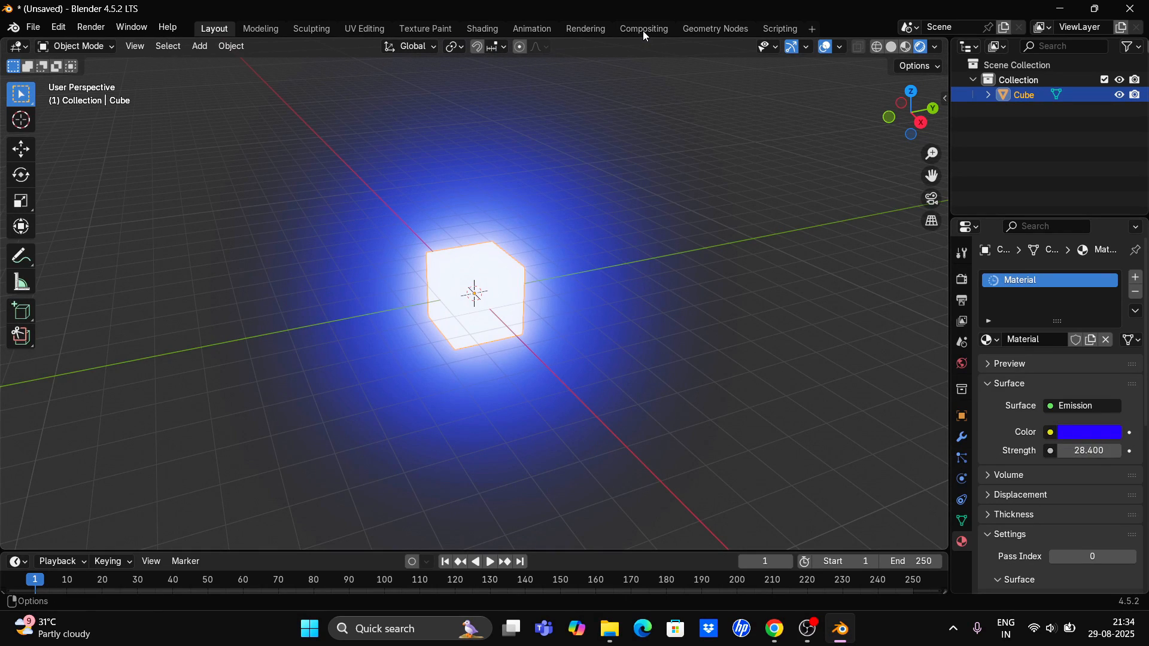
Lower the Glare node strength to 0.48 and preview the softer glow in Layout.
left_click(643, 28)
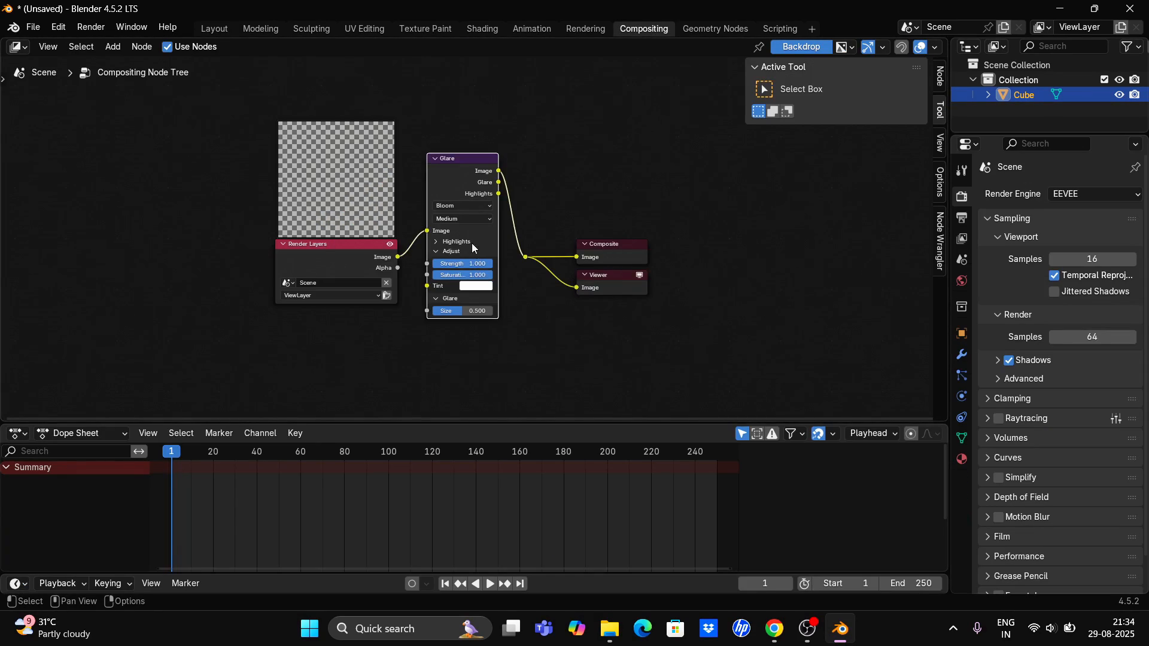
left_click_drag(462, 263, 451, 263)
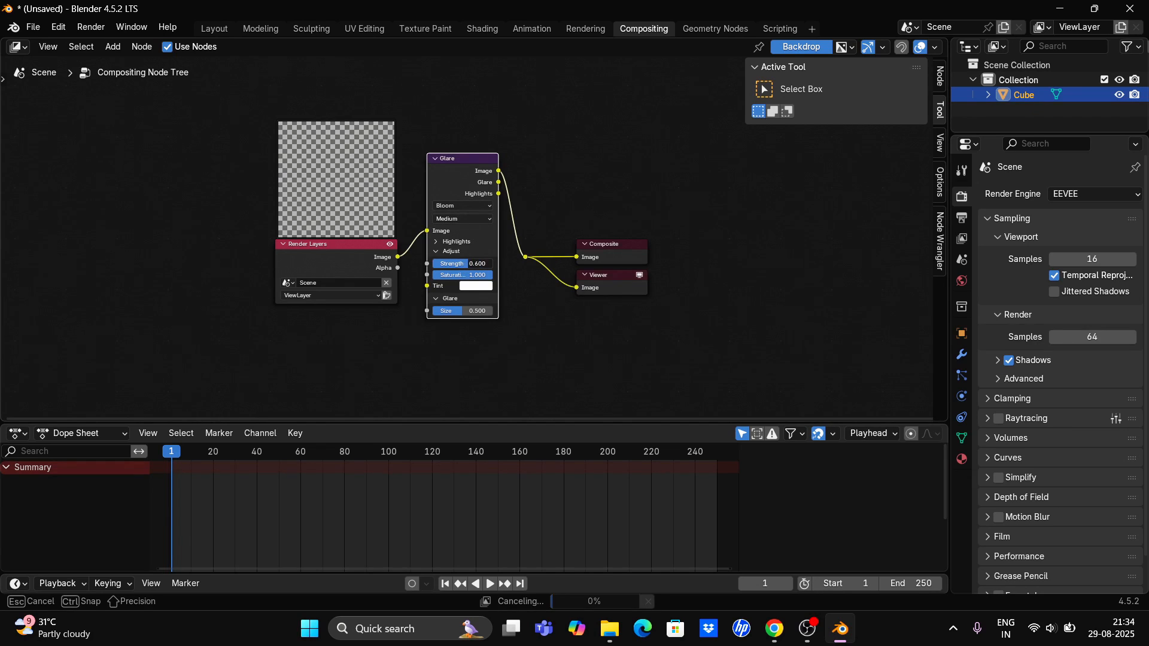
left_click(213, 28)
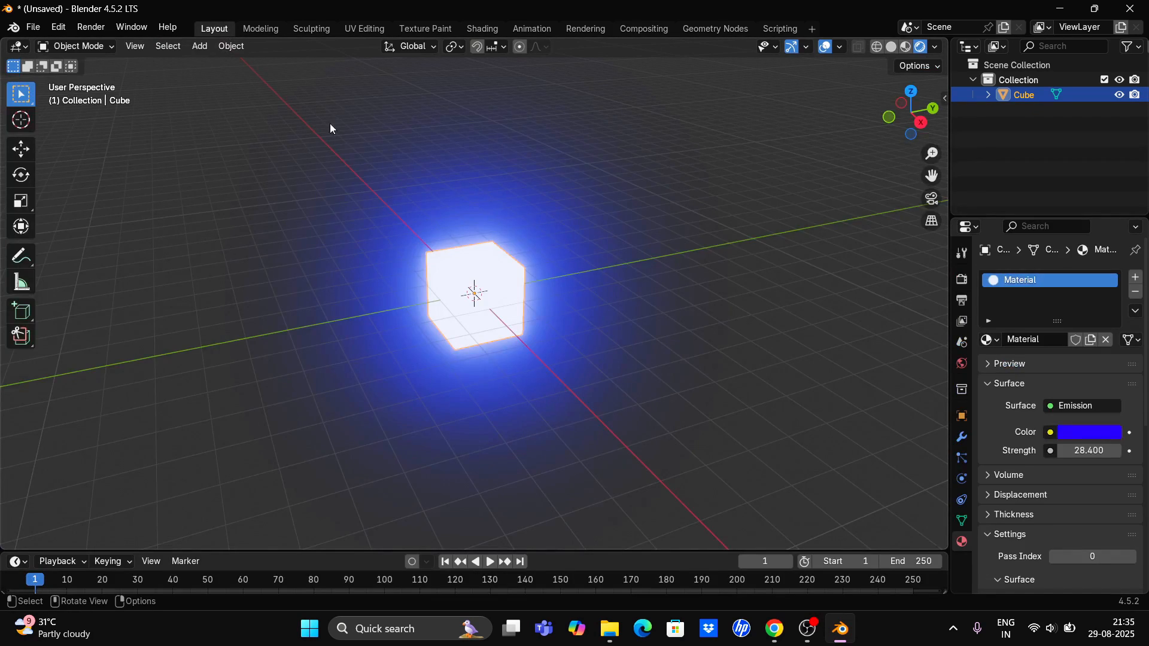
left_click(642, 28)
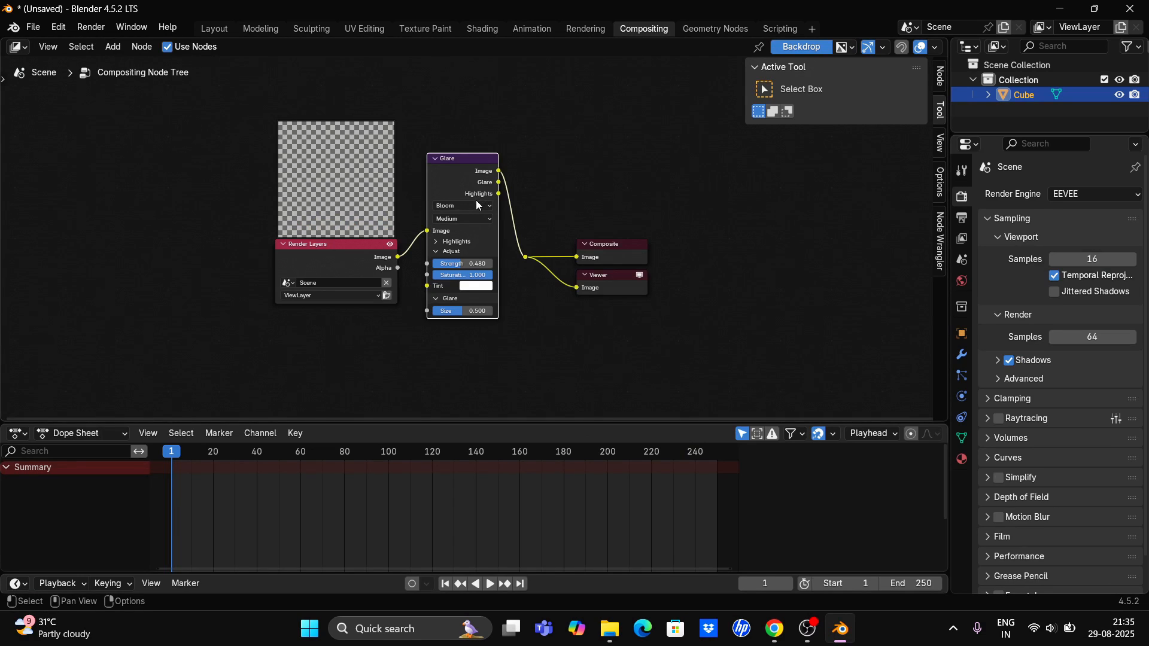
left_click(461, 205)
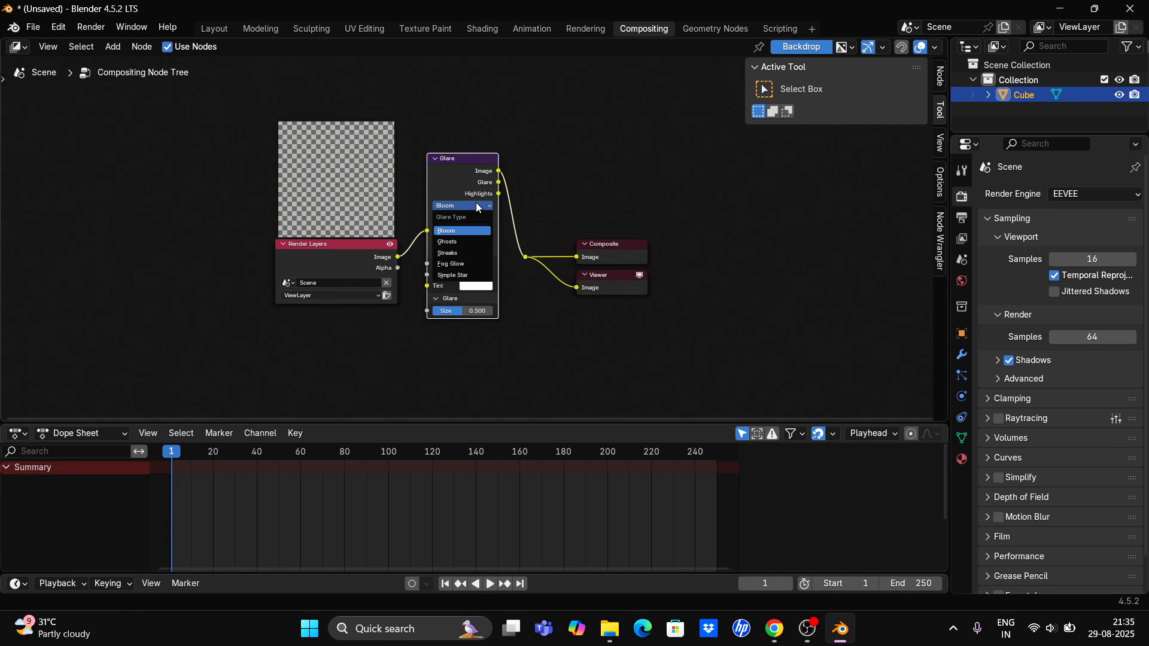
Try the Ghosts, Streaks and Fog Glow glare types, finishing on Simple Star and previewing the halo.
left_click(447, 241)
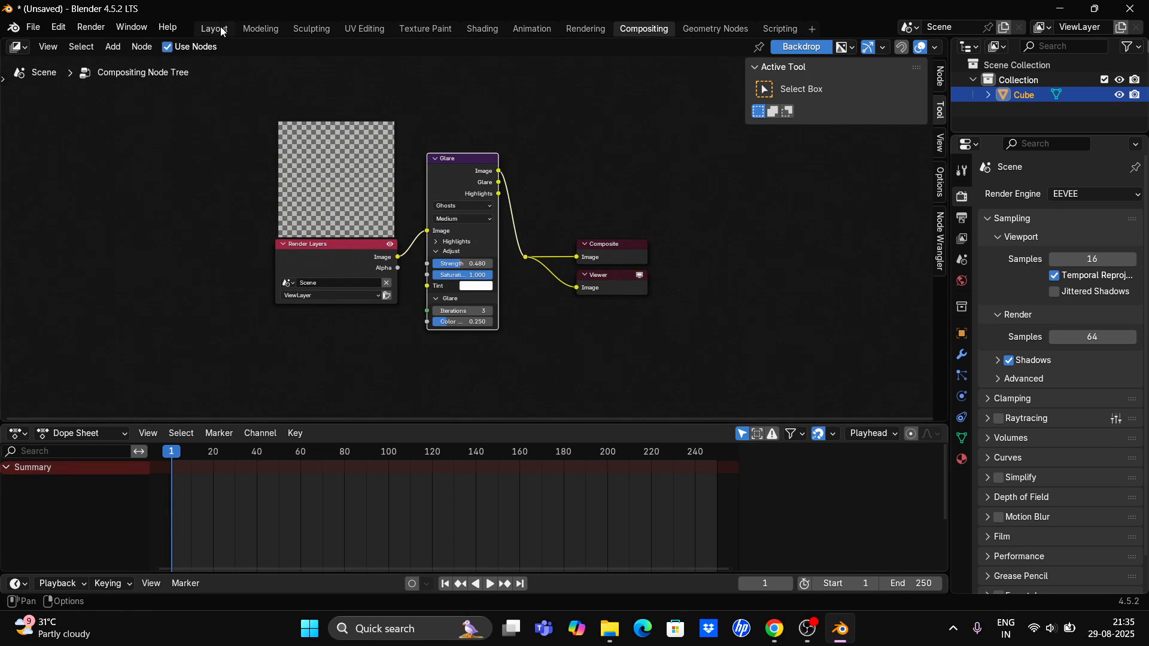
mouse_move(618, 57)
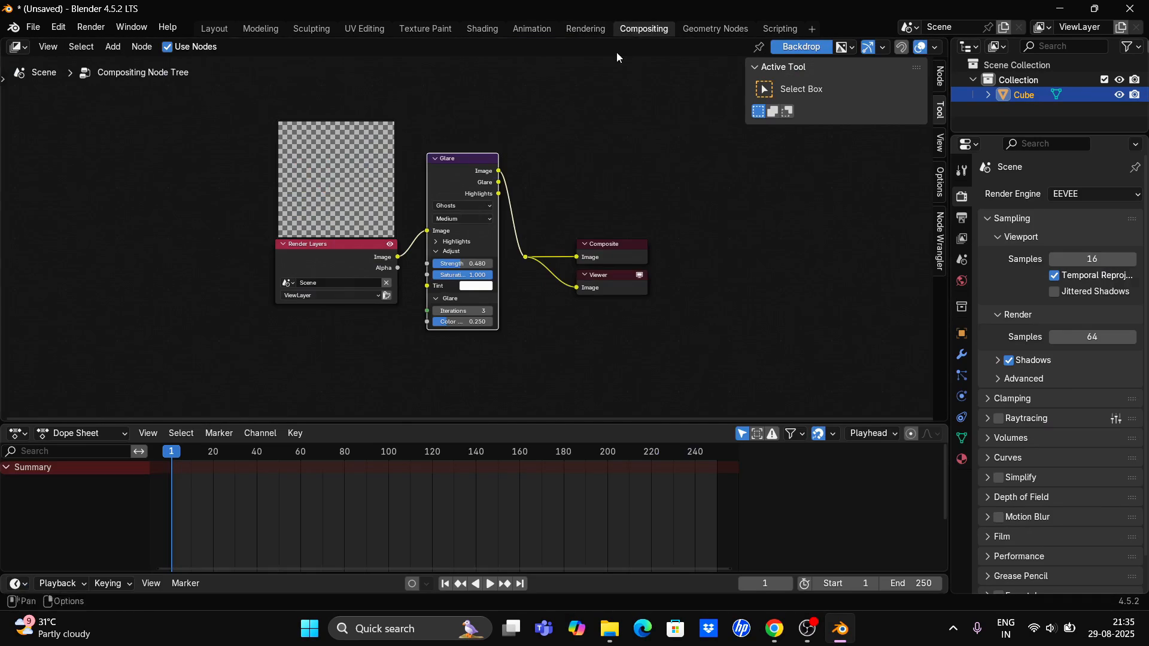
left_click(461, 206)
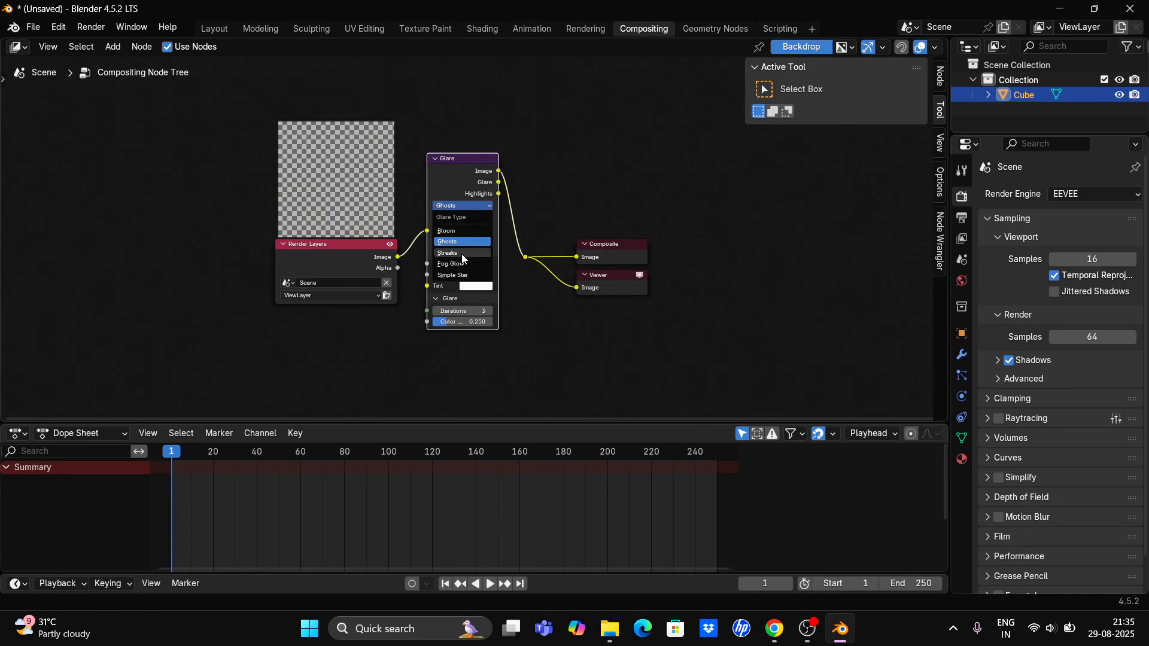
left_click(213, 28)
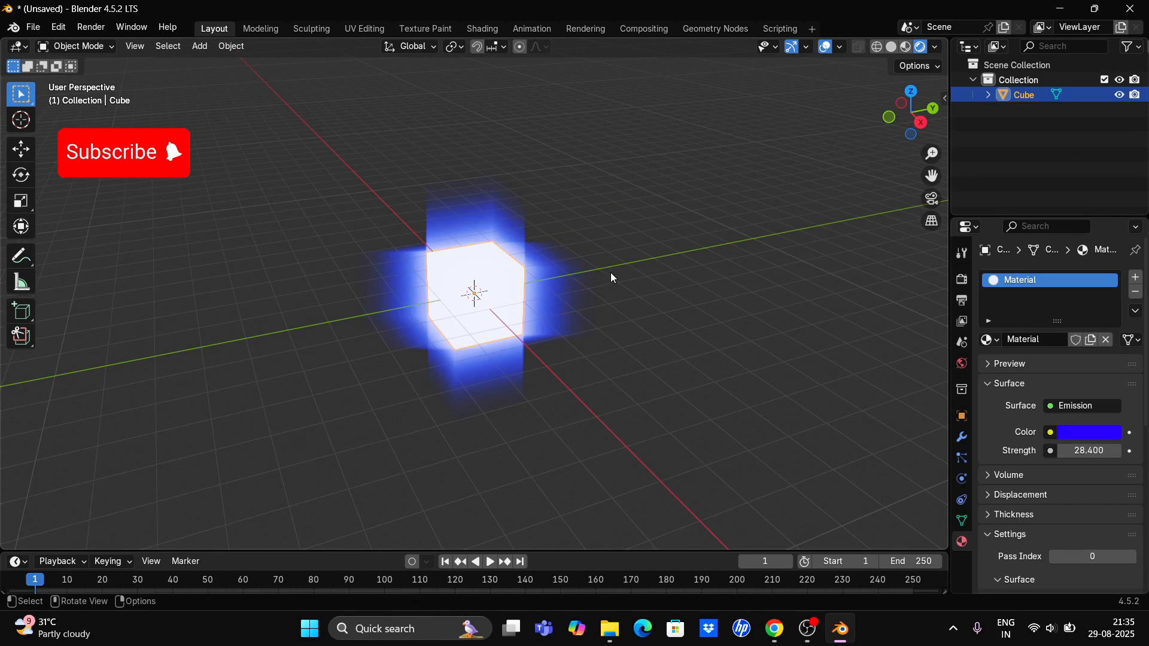
left_click(643, 28)
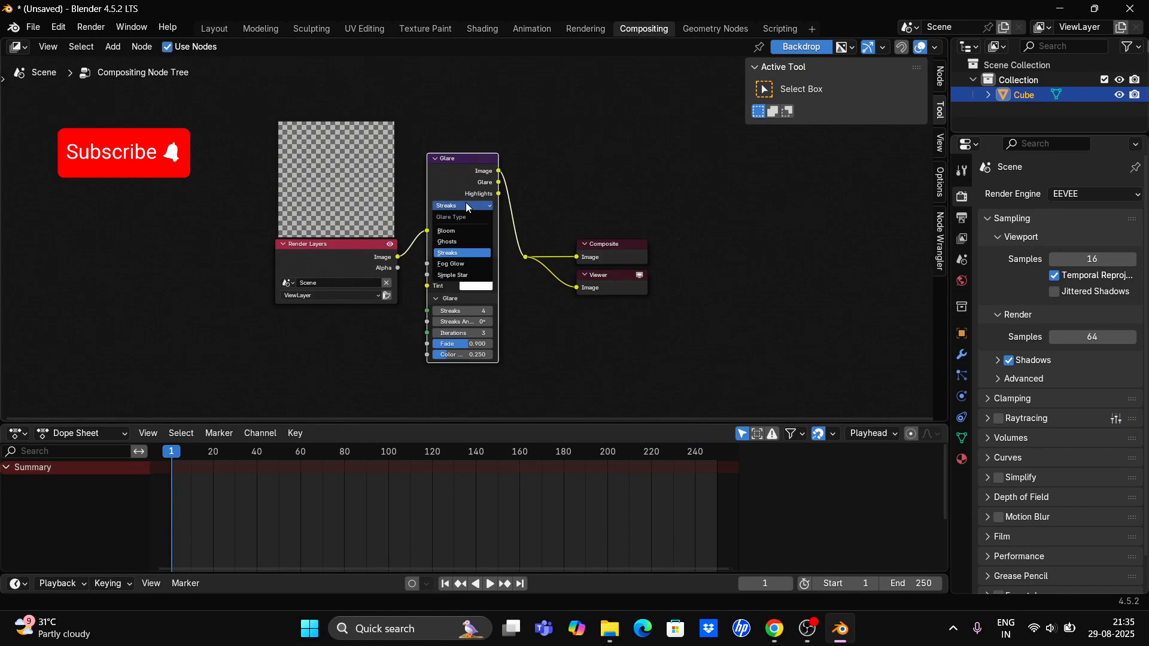
left_click(452, 263)
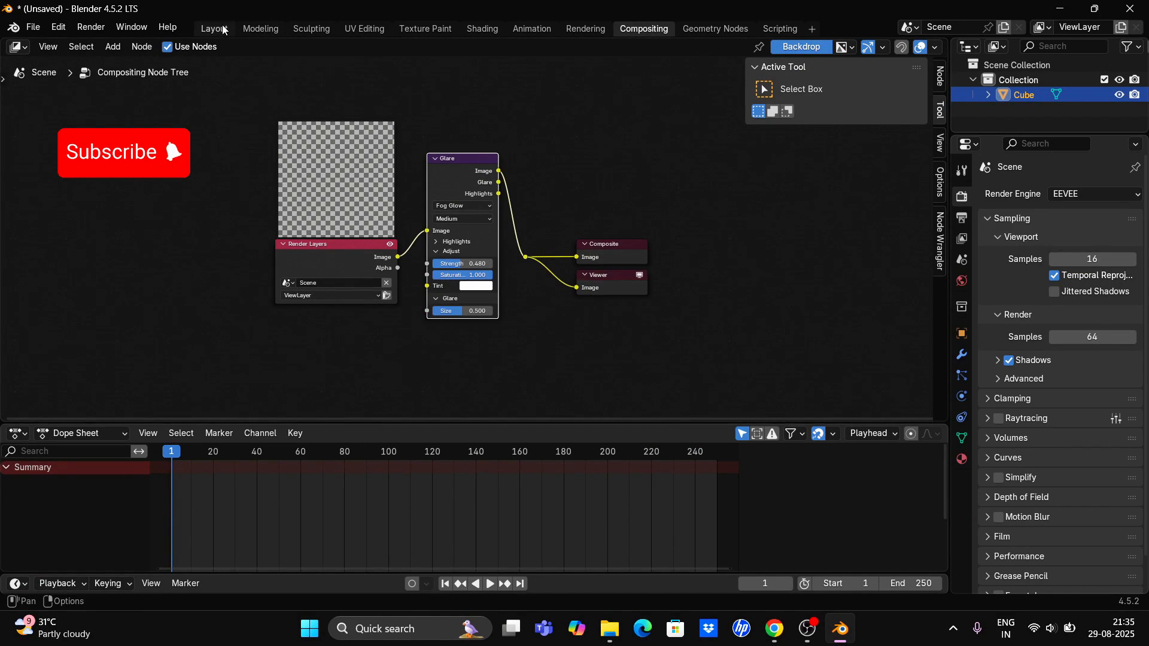
mouse_move(551, 189)
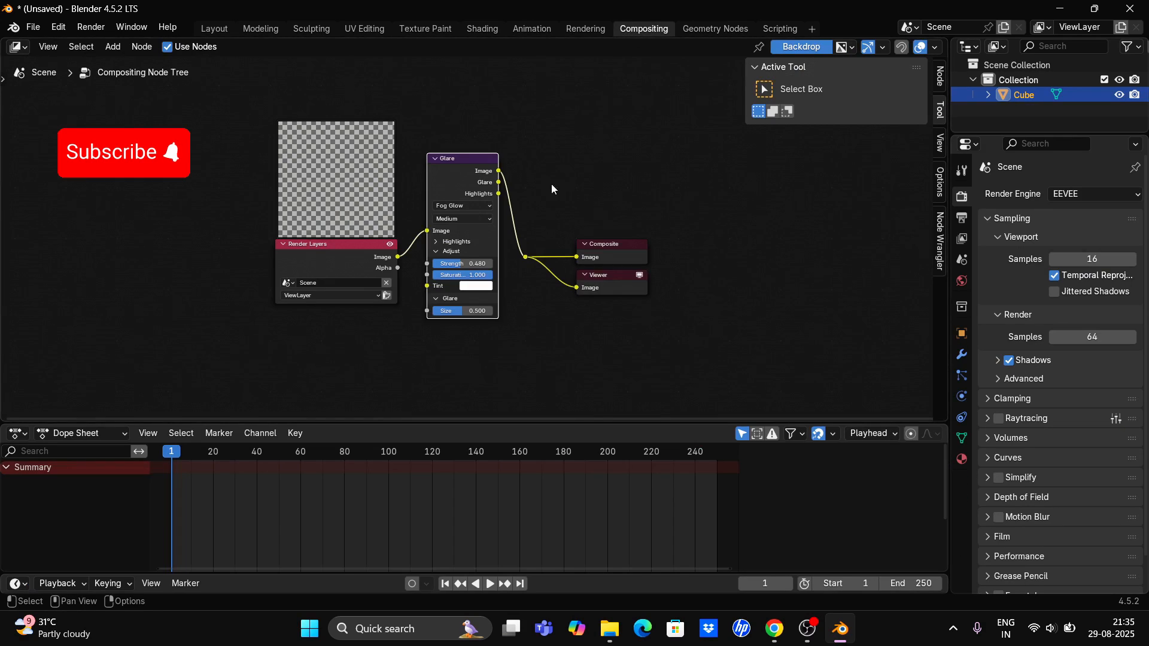
left_click(462, 208)
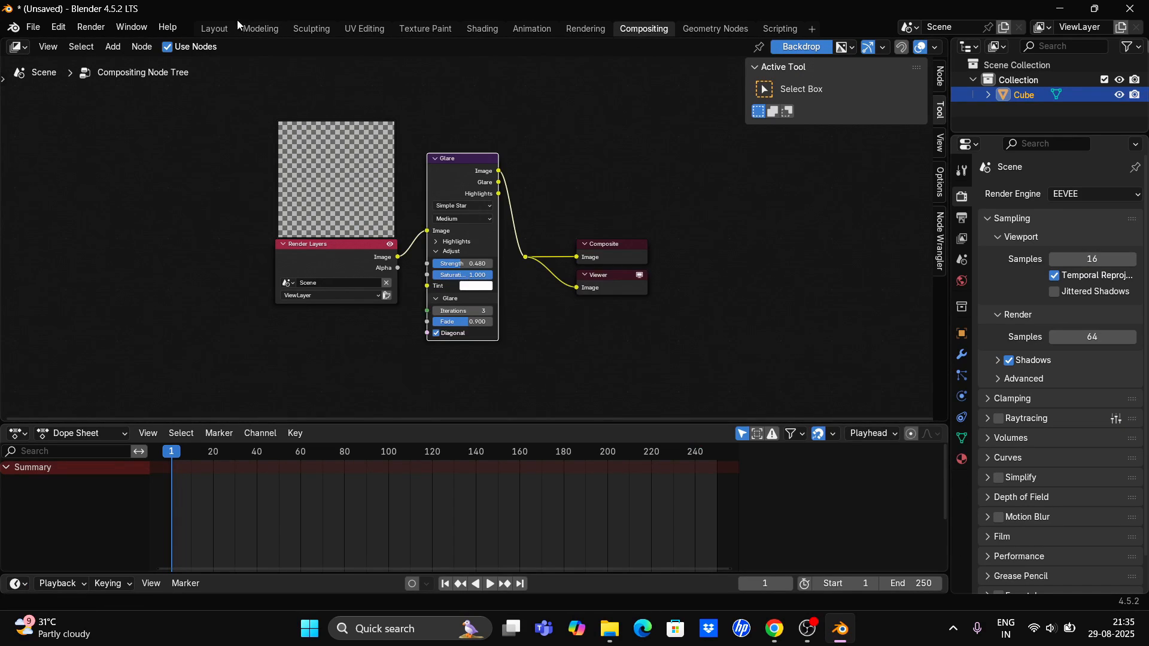
left_click(213, 28)
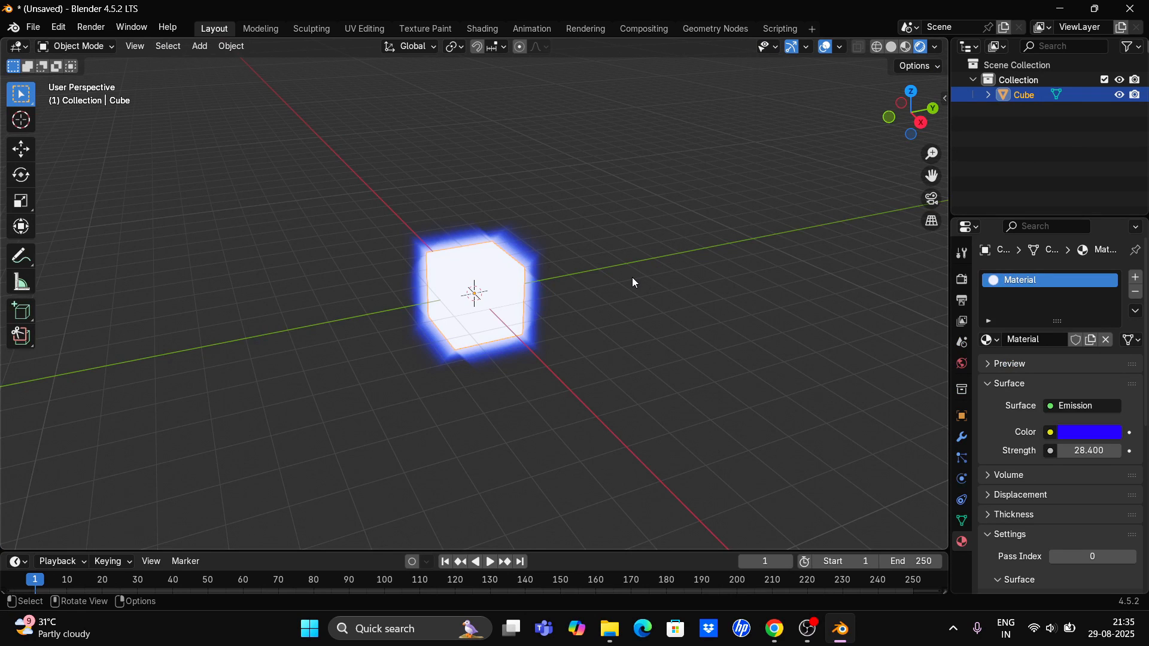